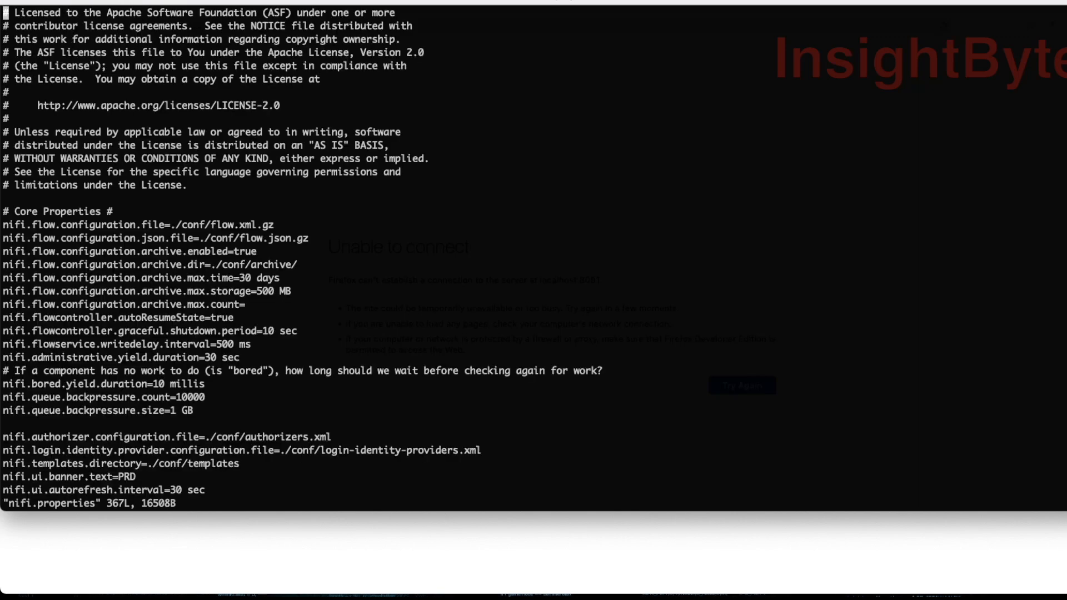
- Find 'state' in nifi.properties and change autoResumeState from true to false
text(/s)
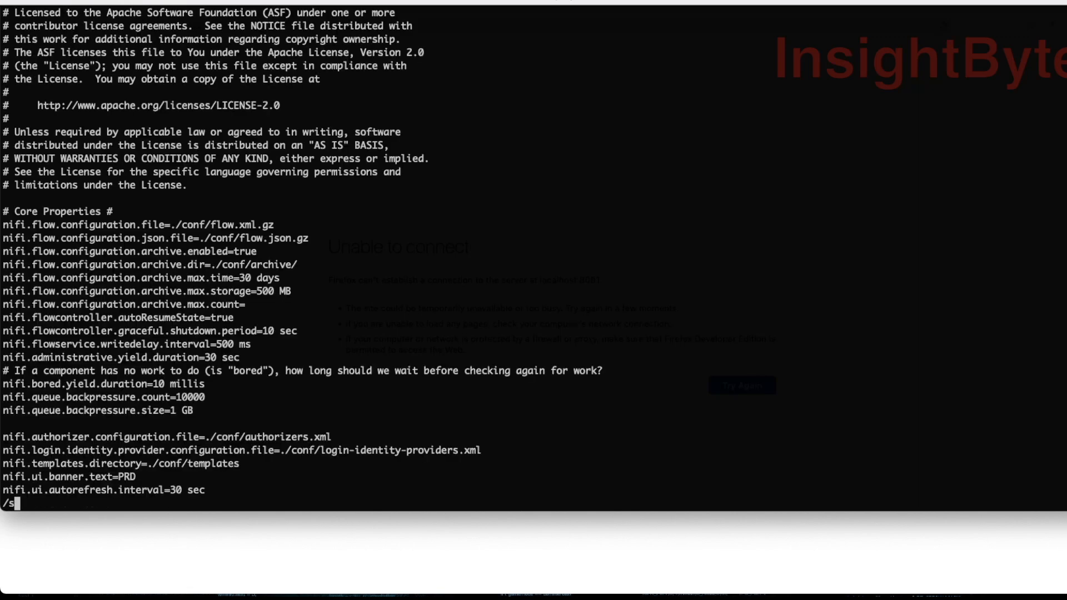
text(tate)
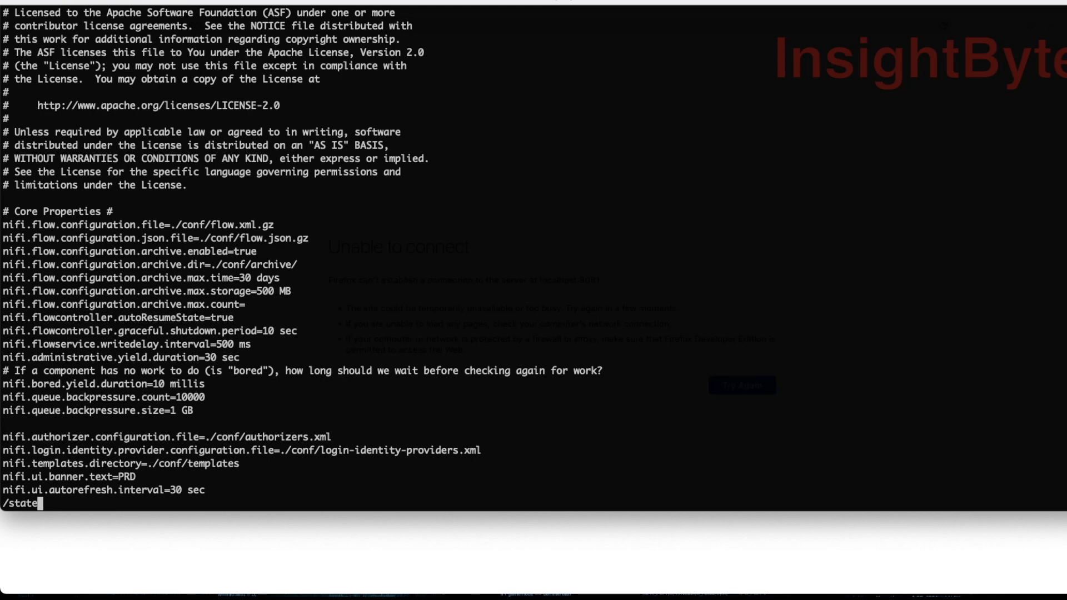
scroll(down, 3)
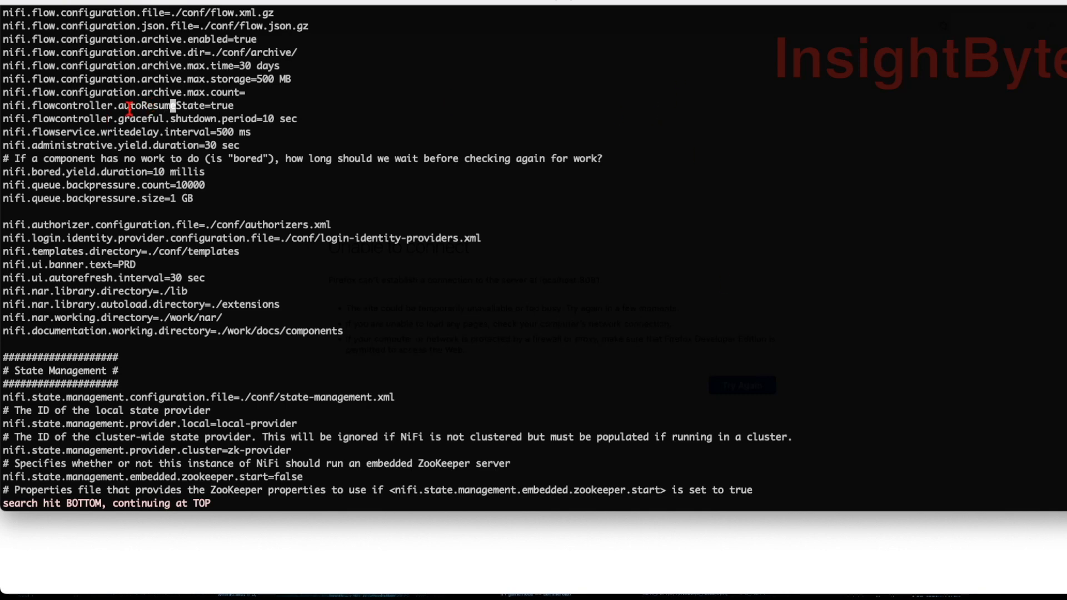
double_click(157, 106)
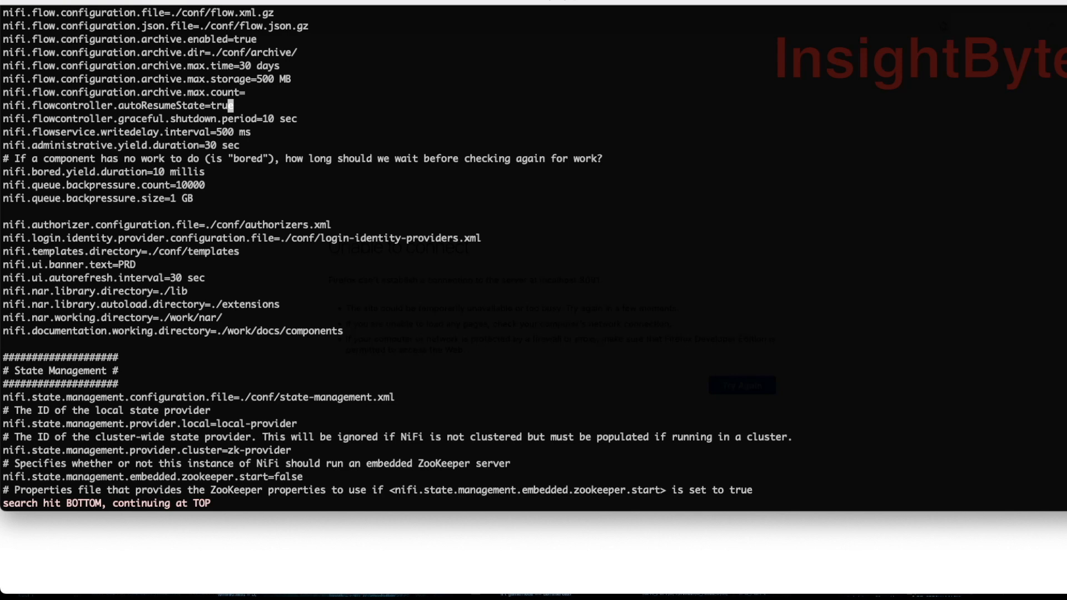
key(i)
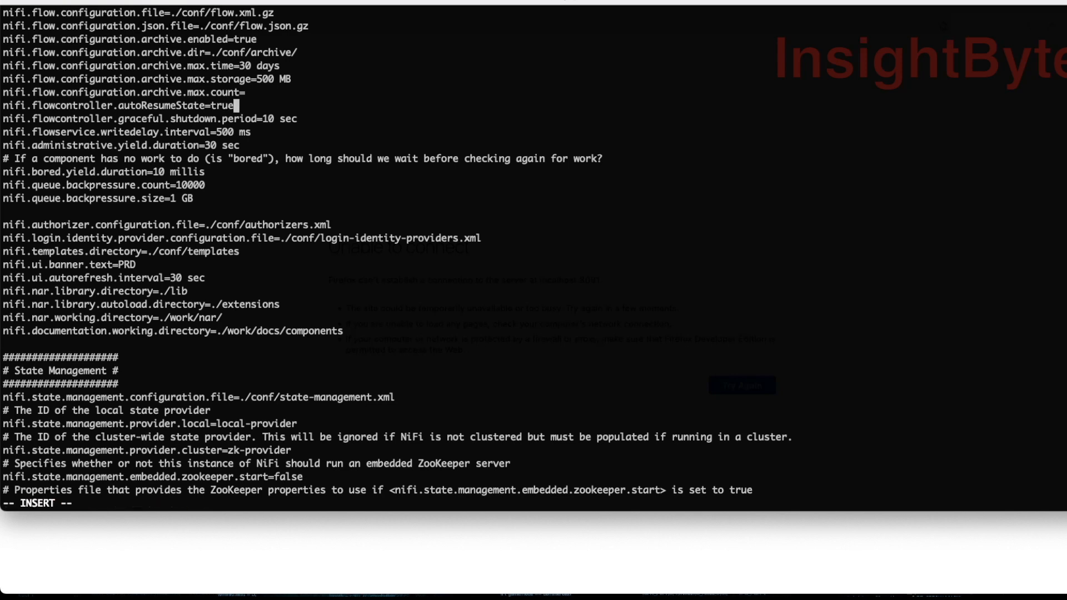
key(BackSpace)
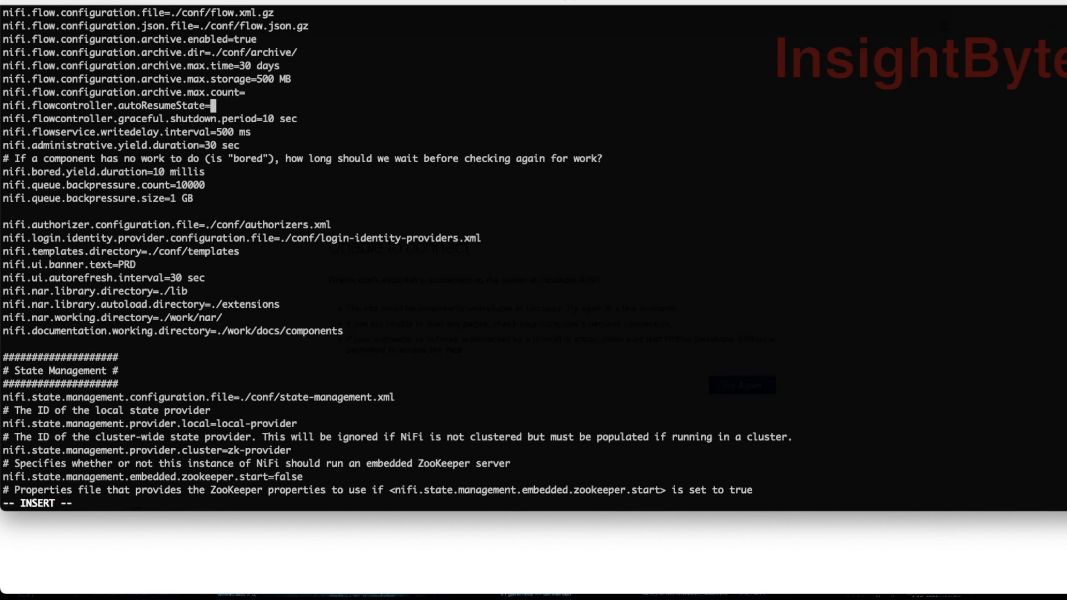
text(fals)
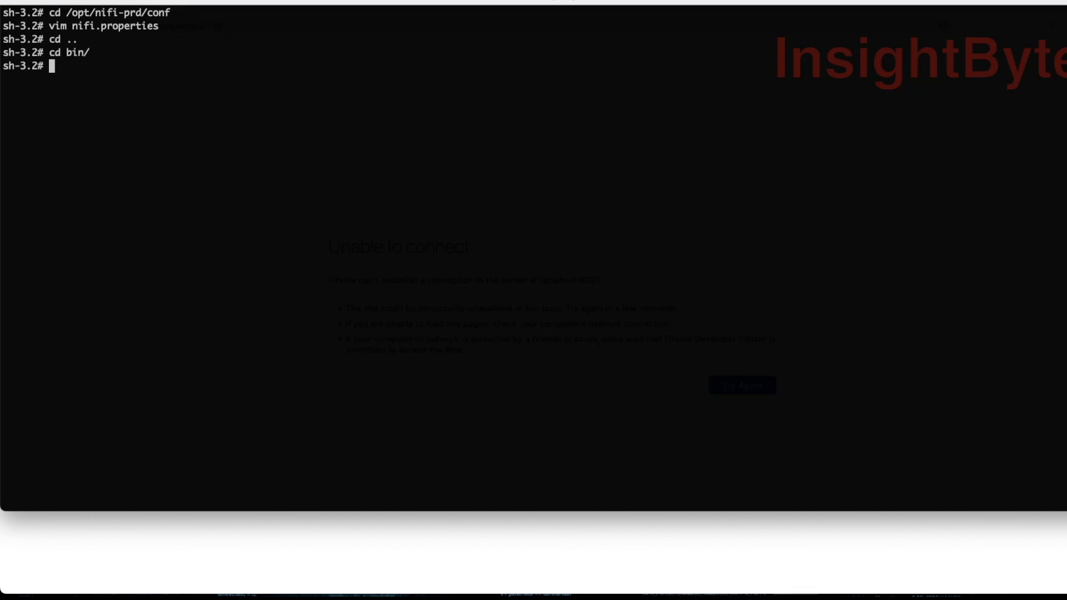
text(./nifi.sh)
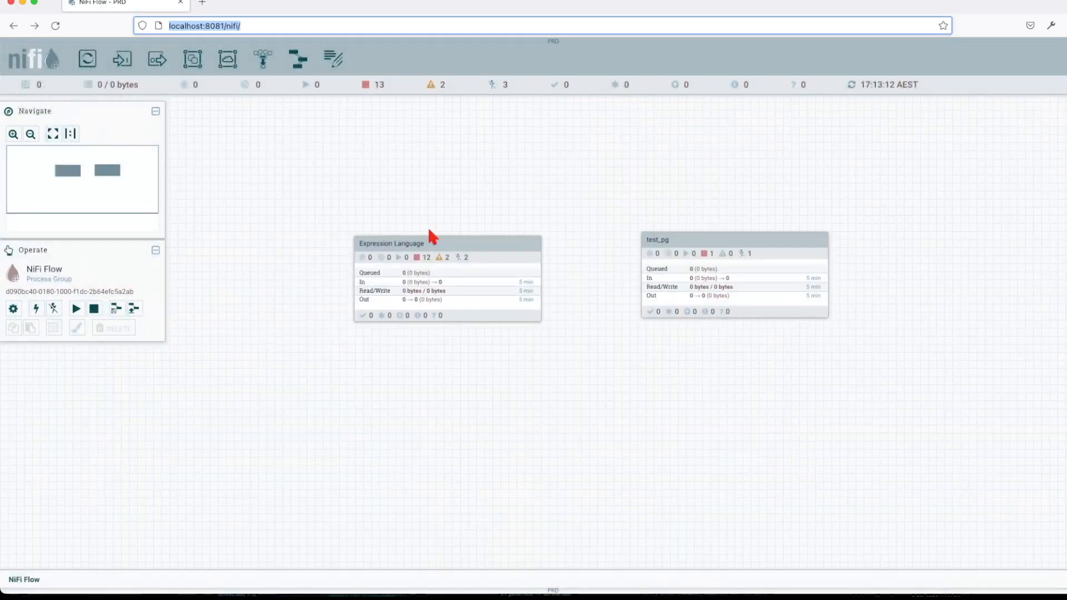
mouse_move(446, 281)
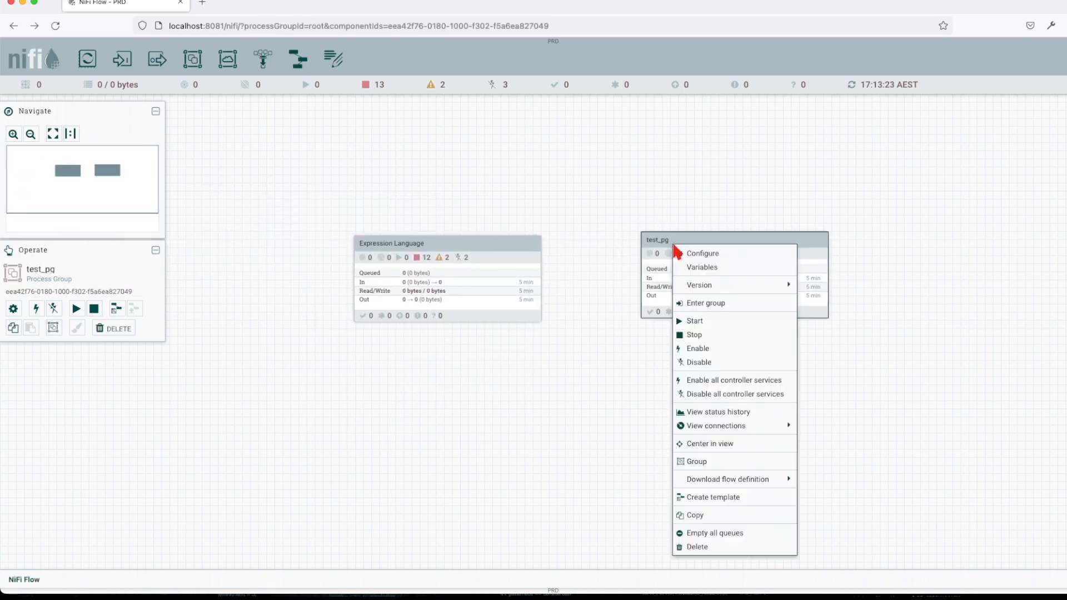
- Start the test_pg process group on the NiFi canvas, then return to iTerm
click(695, 320)
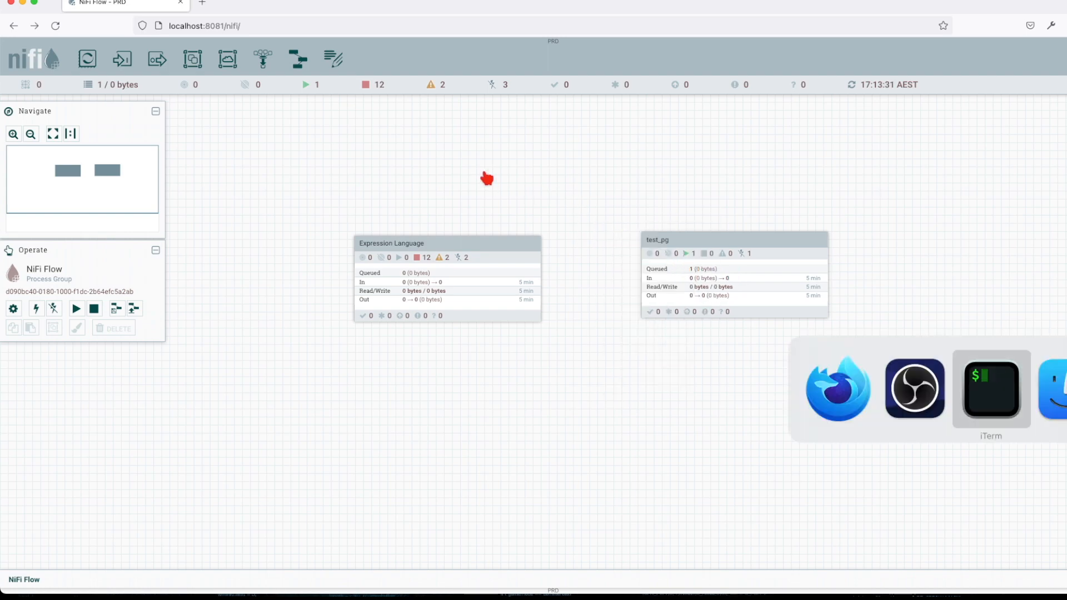
click(991, 389)
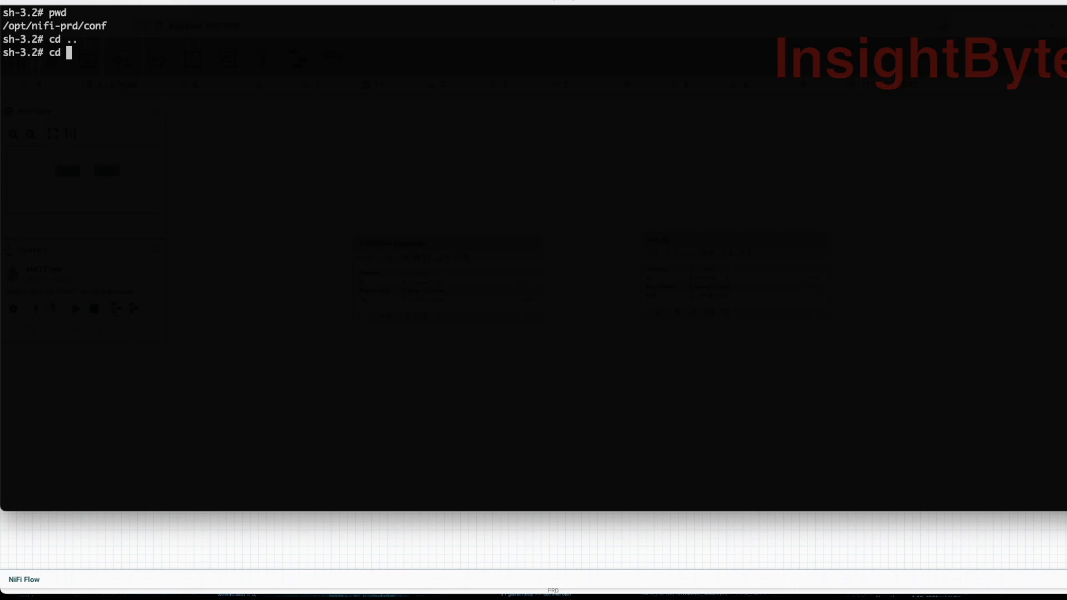
- Stop NiFi with ./bin/nifi.sh stop until the log reports shutdown completed
text(./)
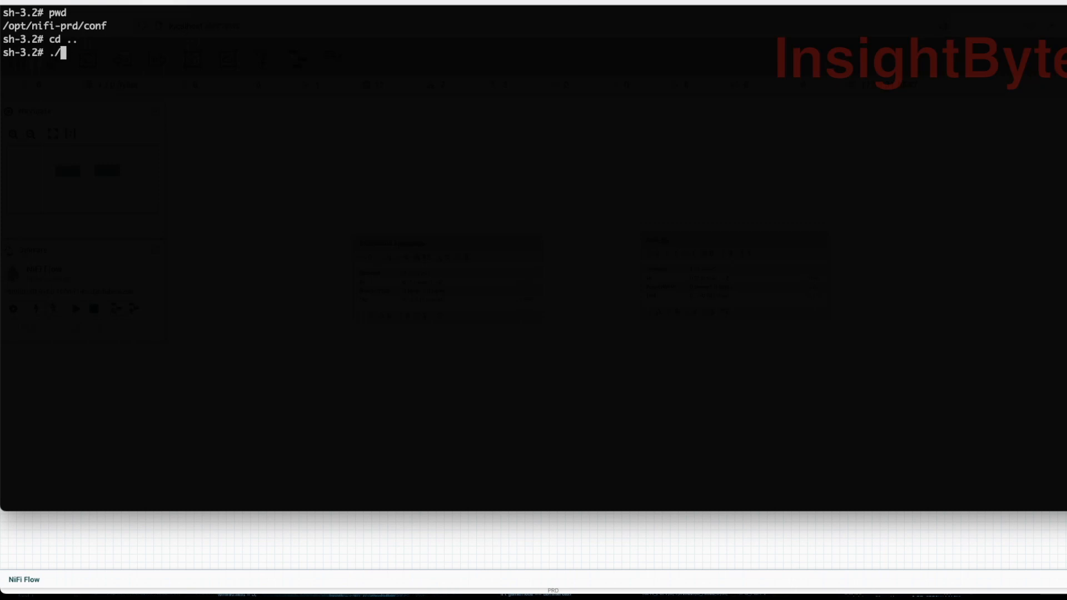
text(bin/nifi)
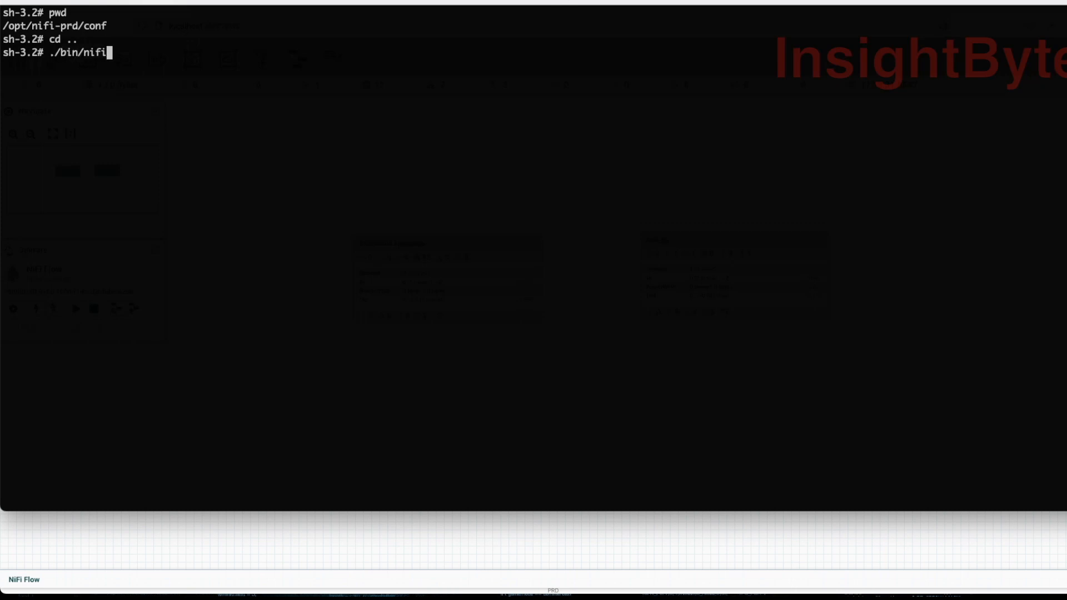
text(.sh stop)
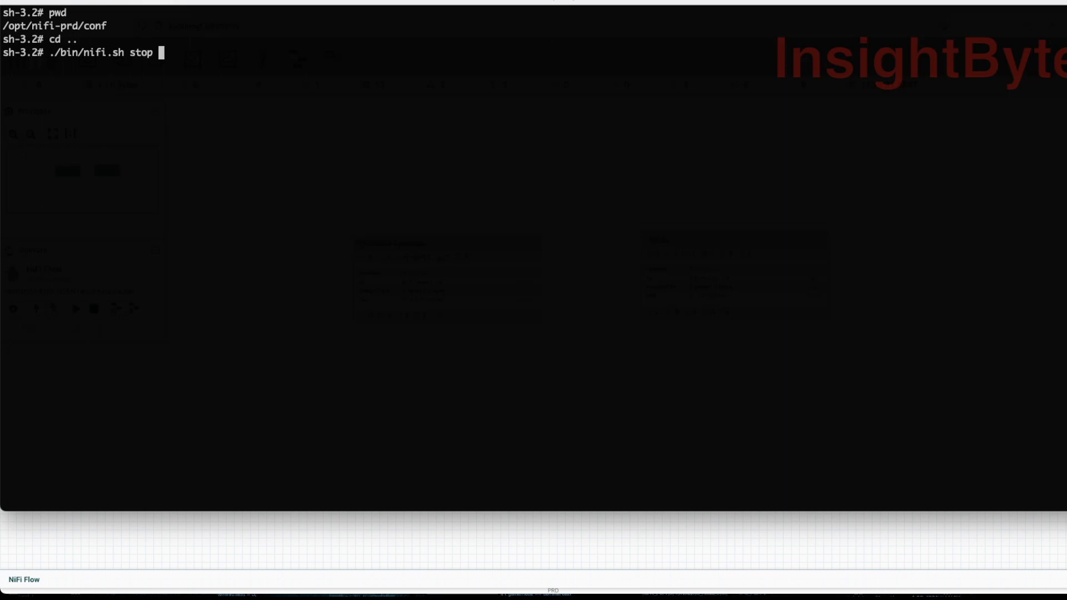
key(Return)
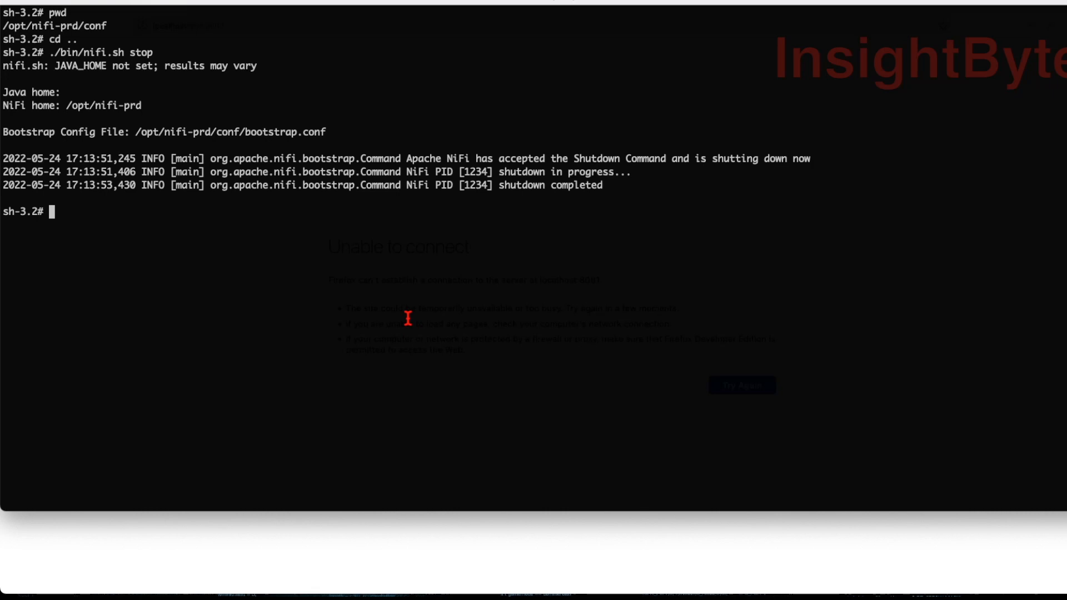
text(cd)
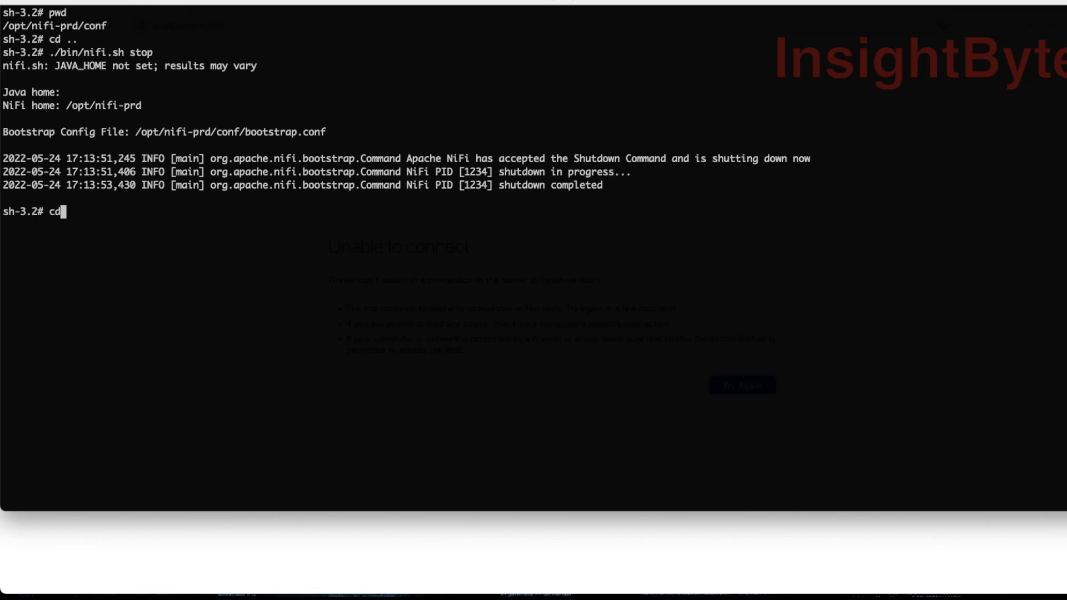
- Open conf/nifi.properties in vim and search for 'Resume' to check autoResumeState
text(vim co)
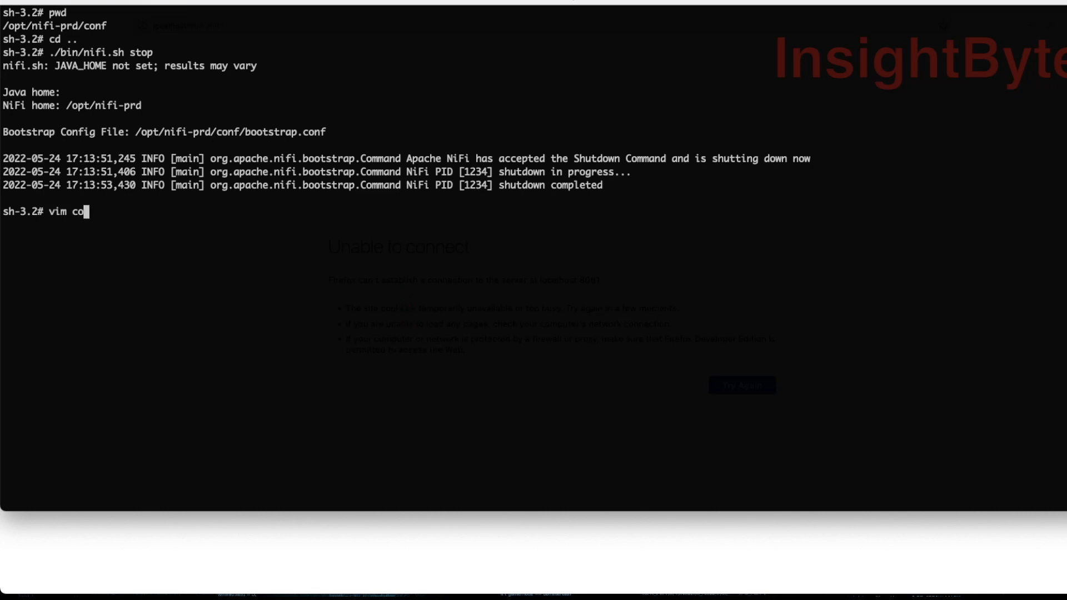
text(nf/nif)
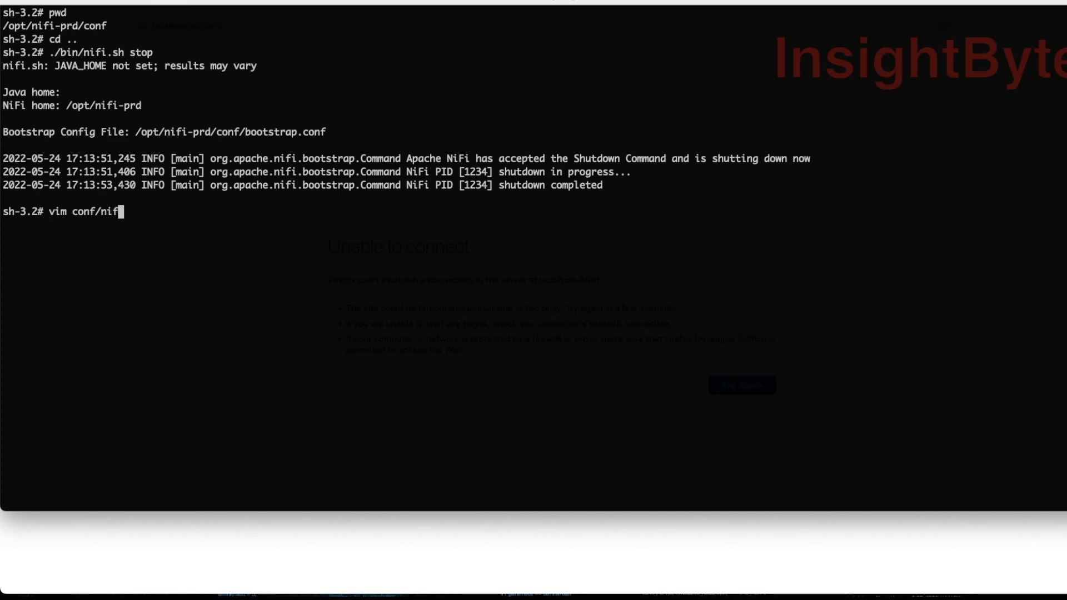
key(Return)
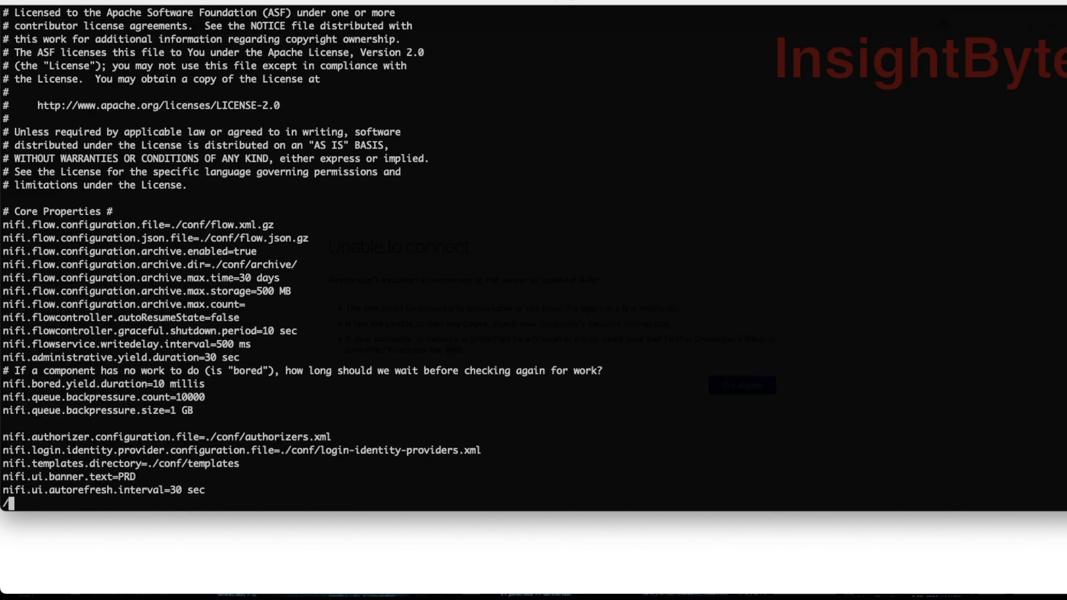
text(Resume)
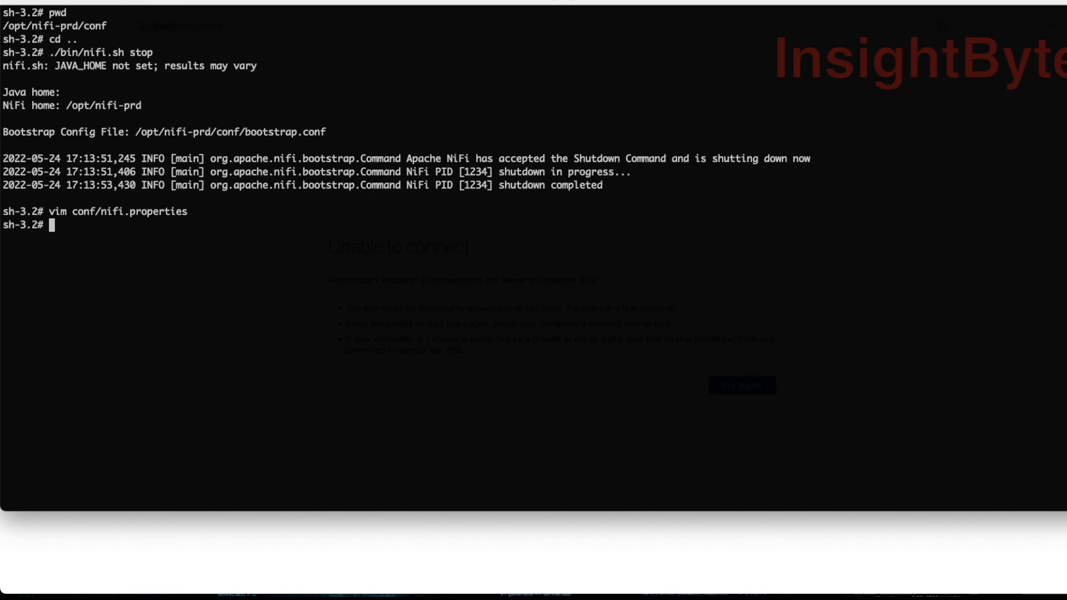
- Start NiFi again with ./bin/nifi.sh start
text(./bin/nifi.sh sta)
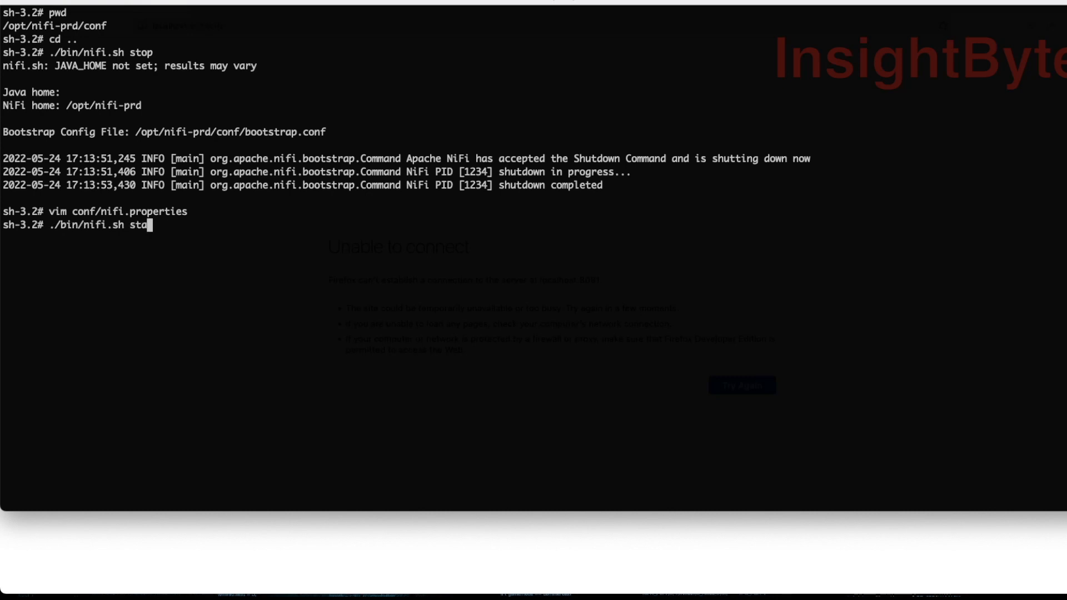
key(Return)
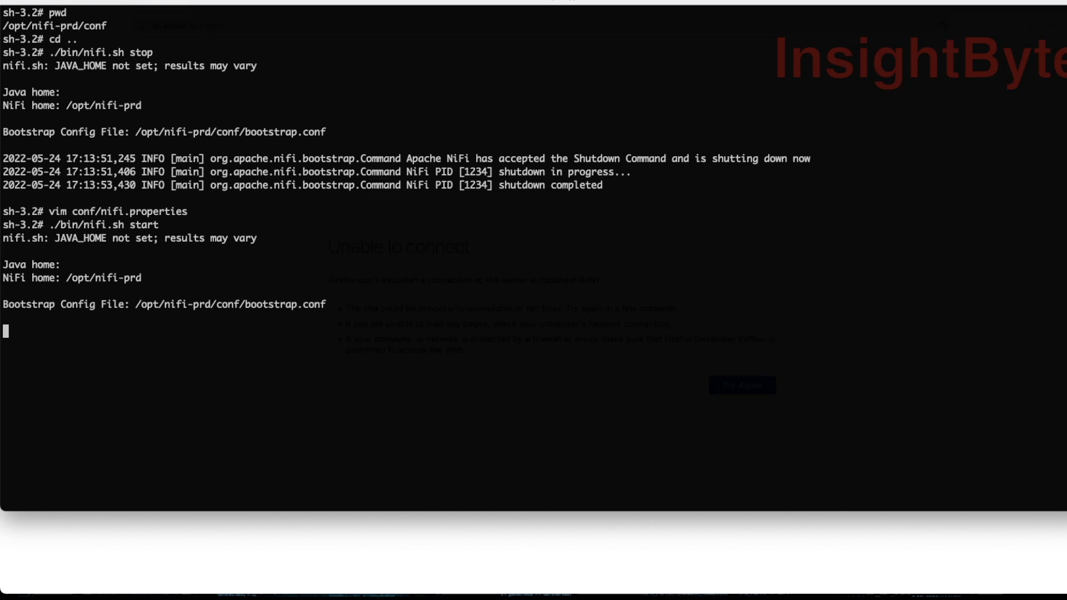
key(Return)
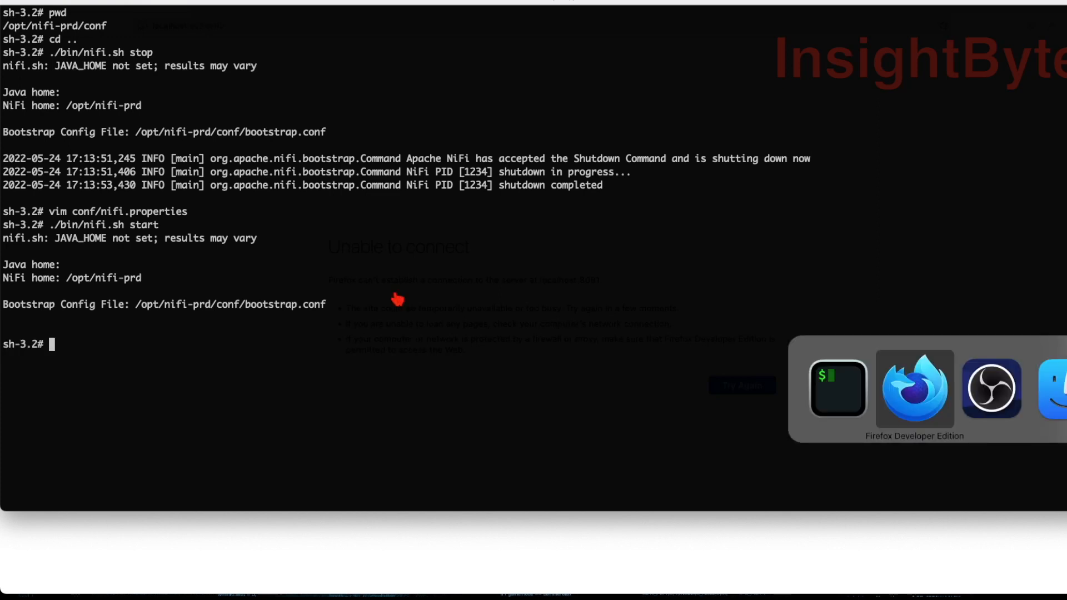
- Reload localhost:8081/nifi in Firefox and leave the group back to the top-level NiFi Flow
click(914, 388)
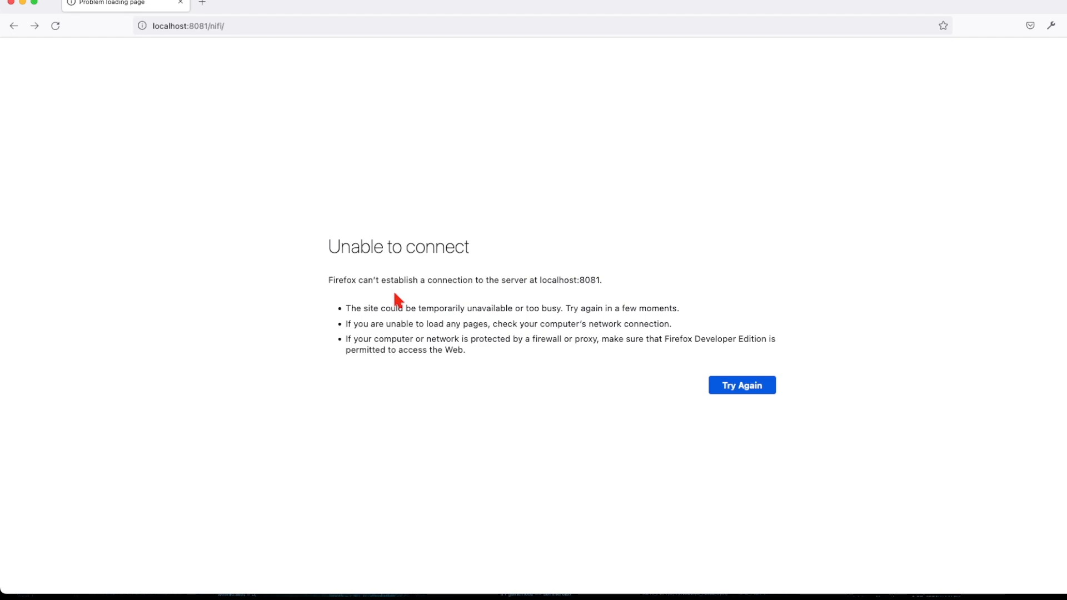
click(741, 385)
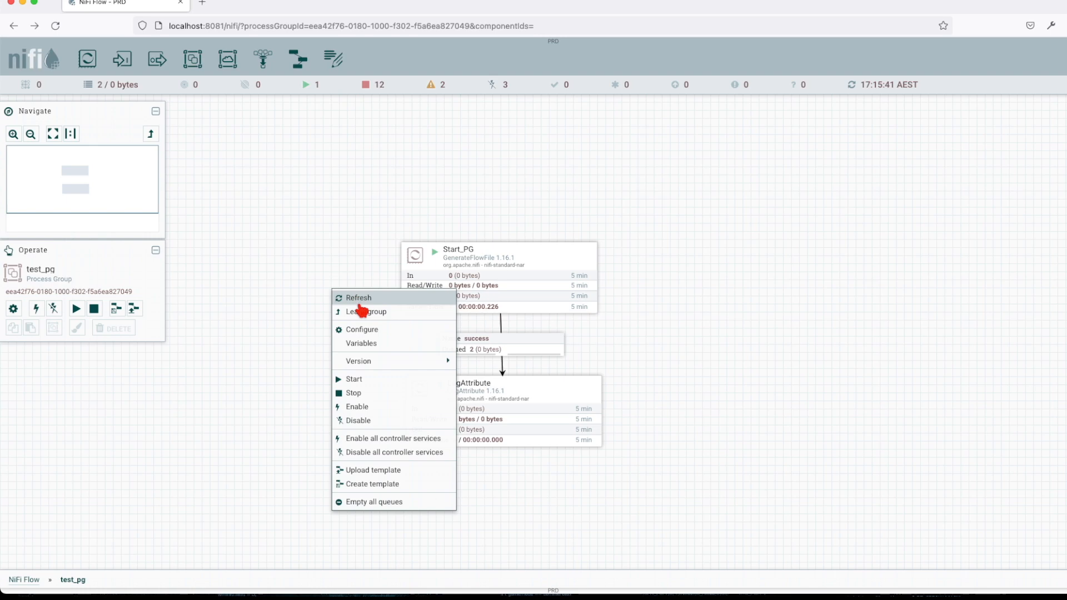
click(367, 312)
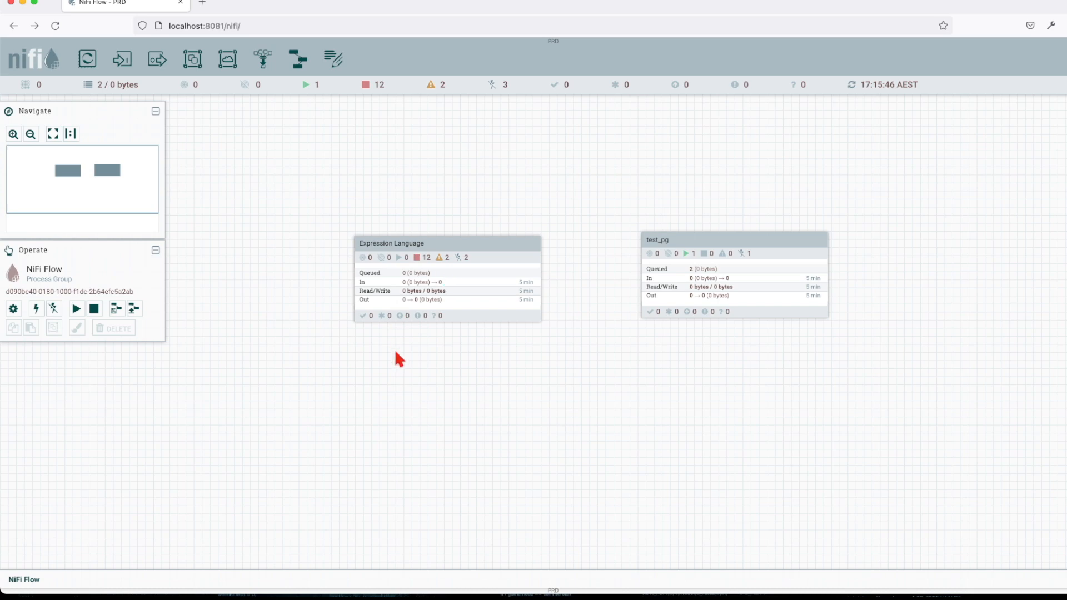
mouse_move(611, 382)
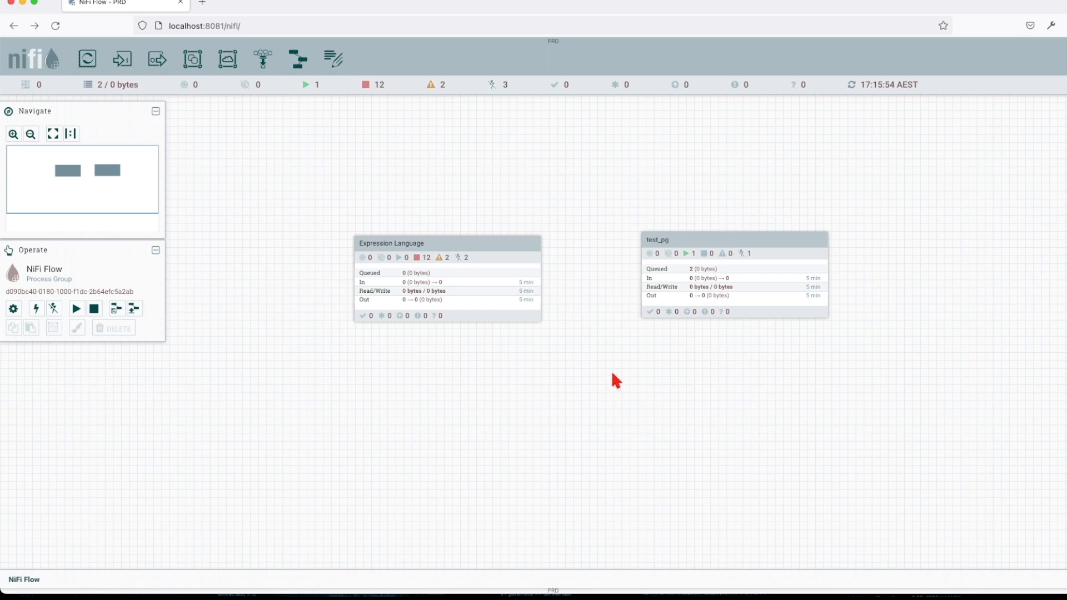
mouse_move(586, 379)
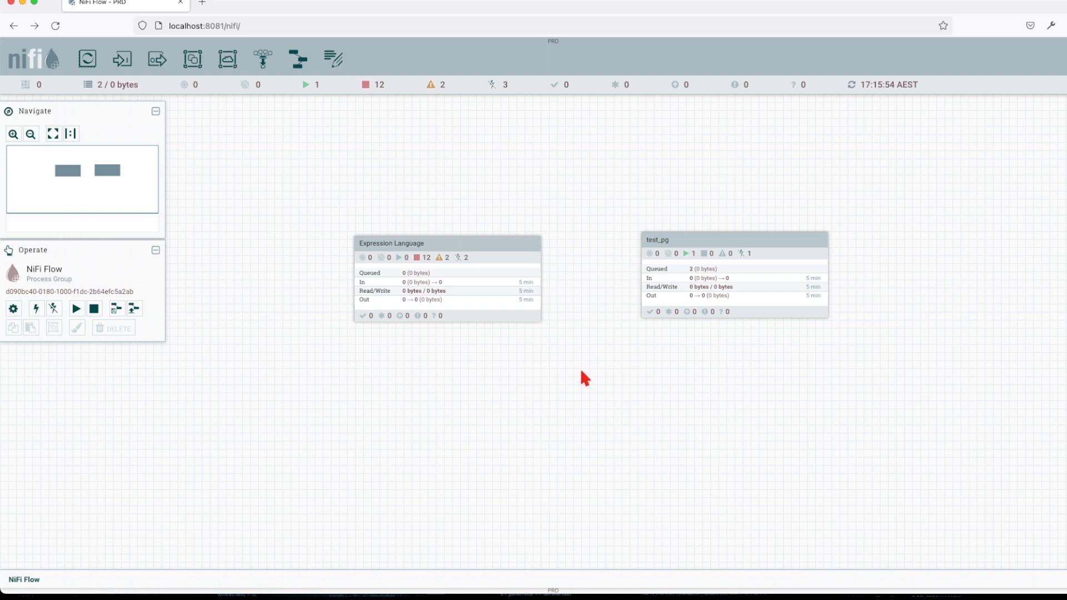